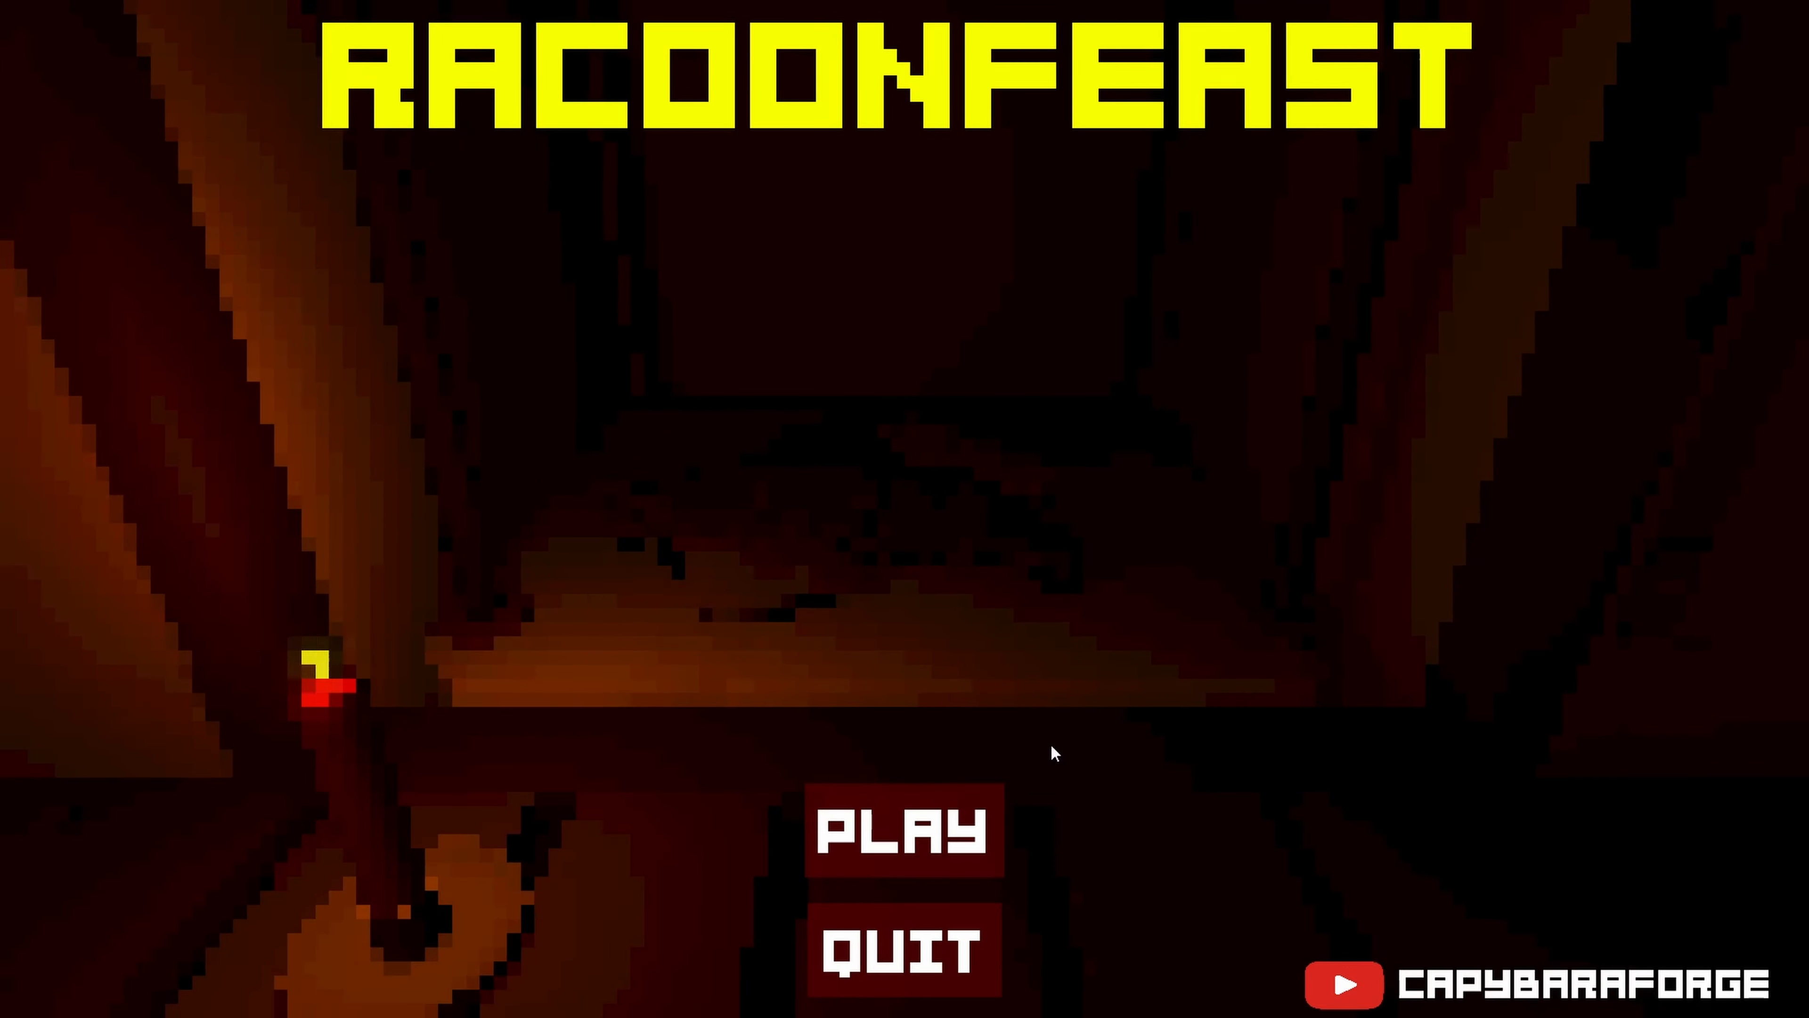
# Start a new game from the title screen with PLAY
pyautogui.click(903, 828)
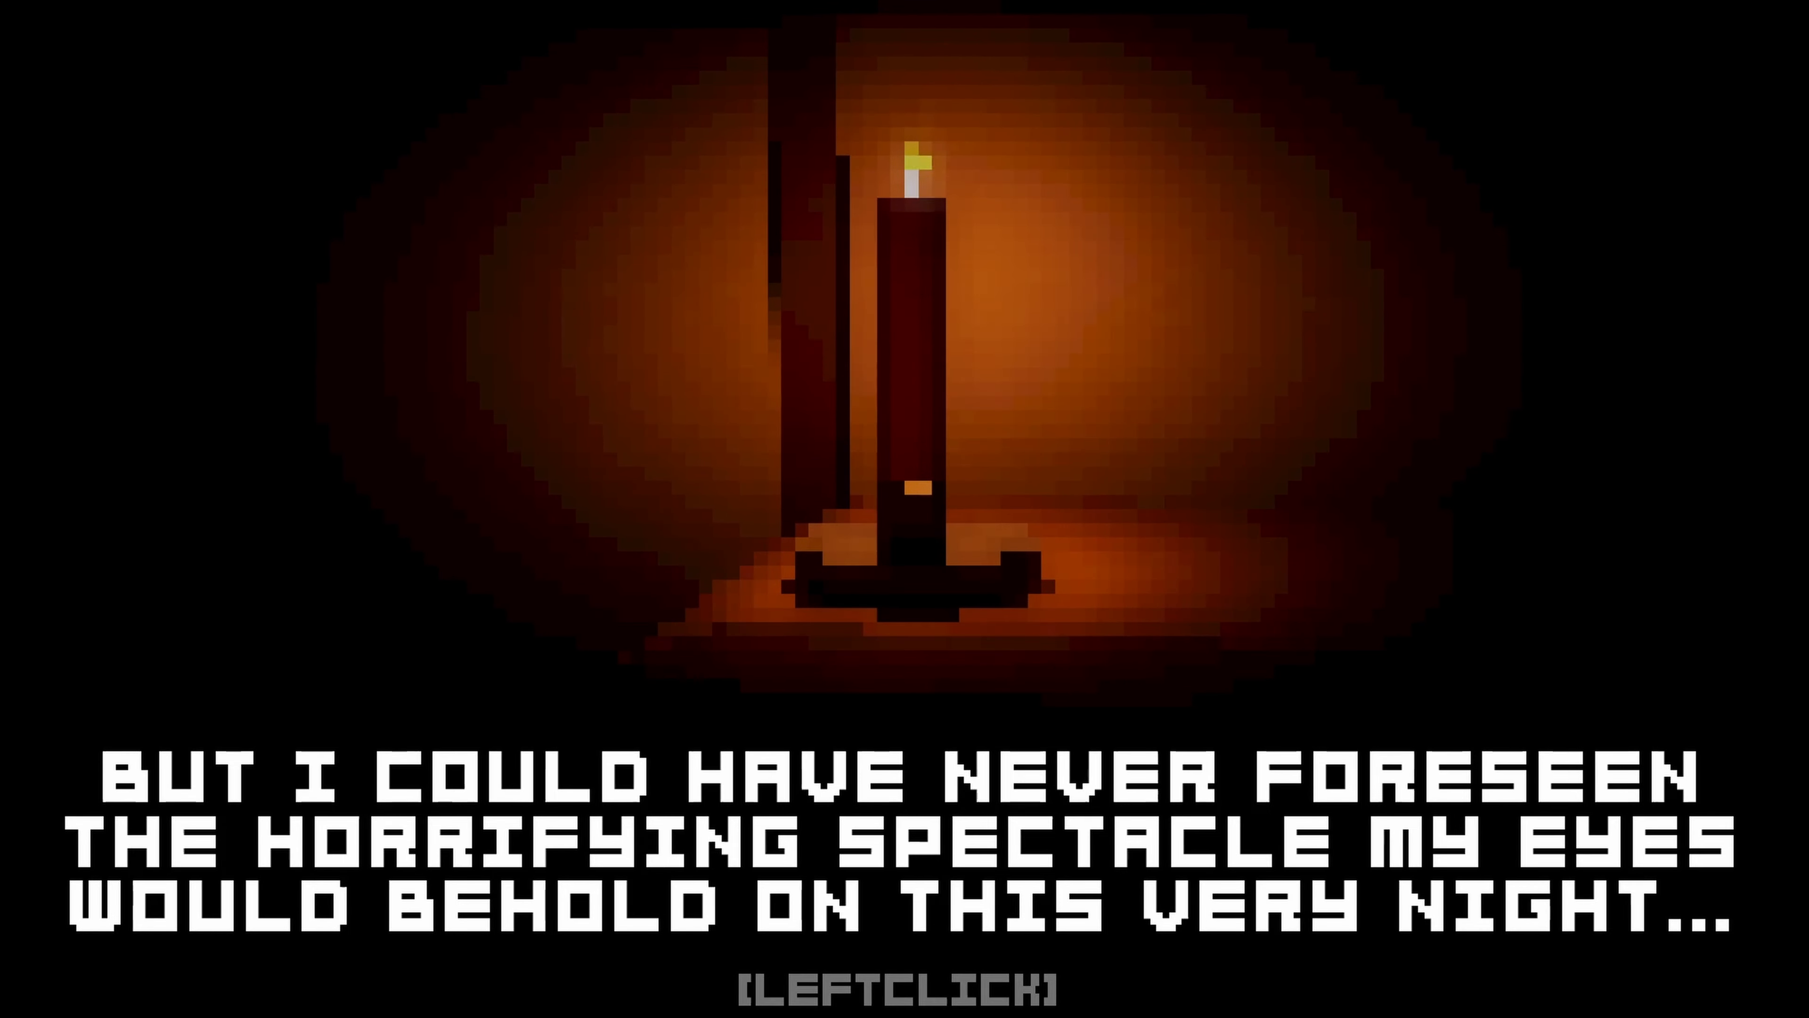
# Advance the opening narration into first-person play in the warm-lit room
pyautogui.click(905, 509)
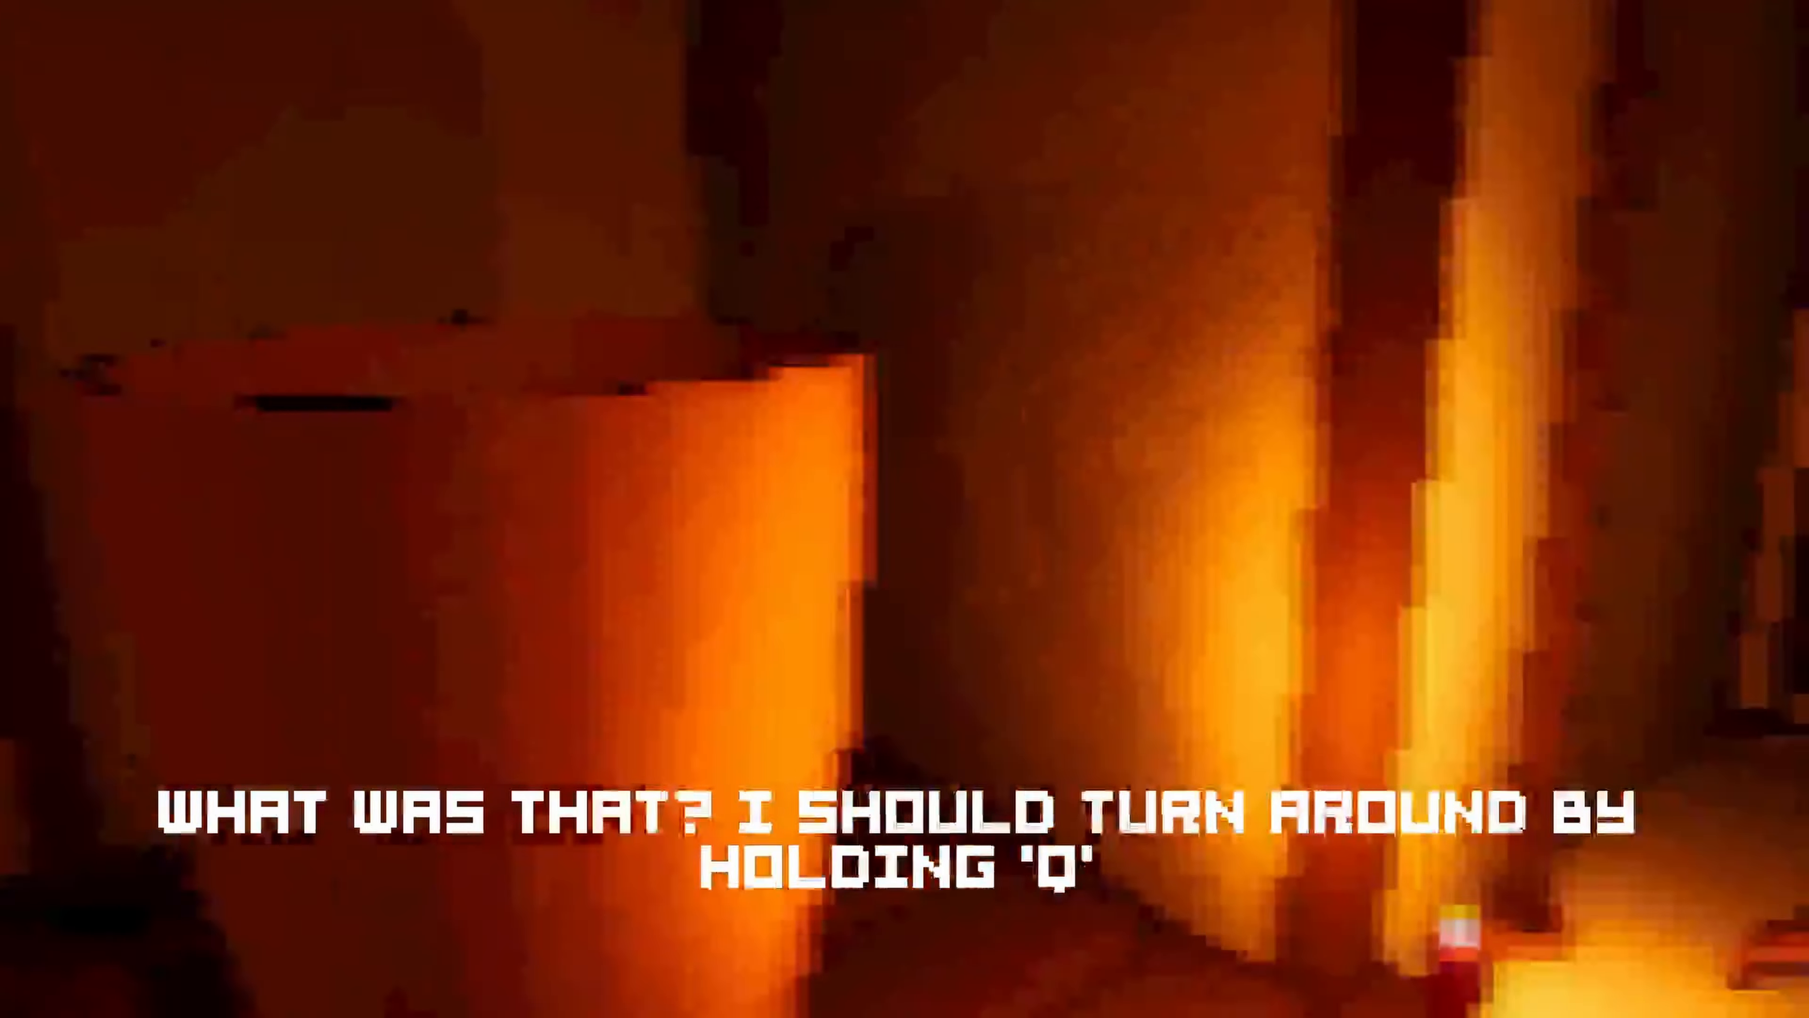
# Turn the character around with Q to face the candlelit bedside
pyautogui.press('q')
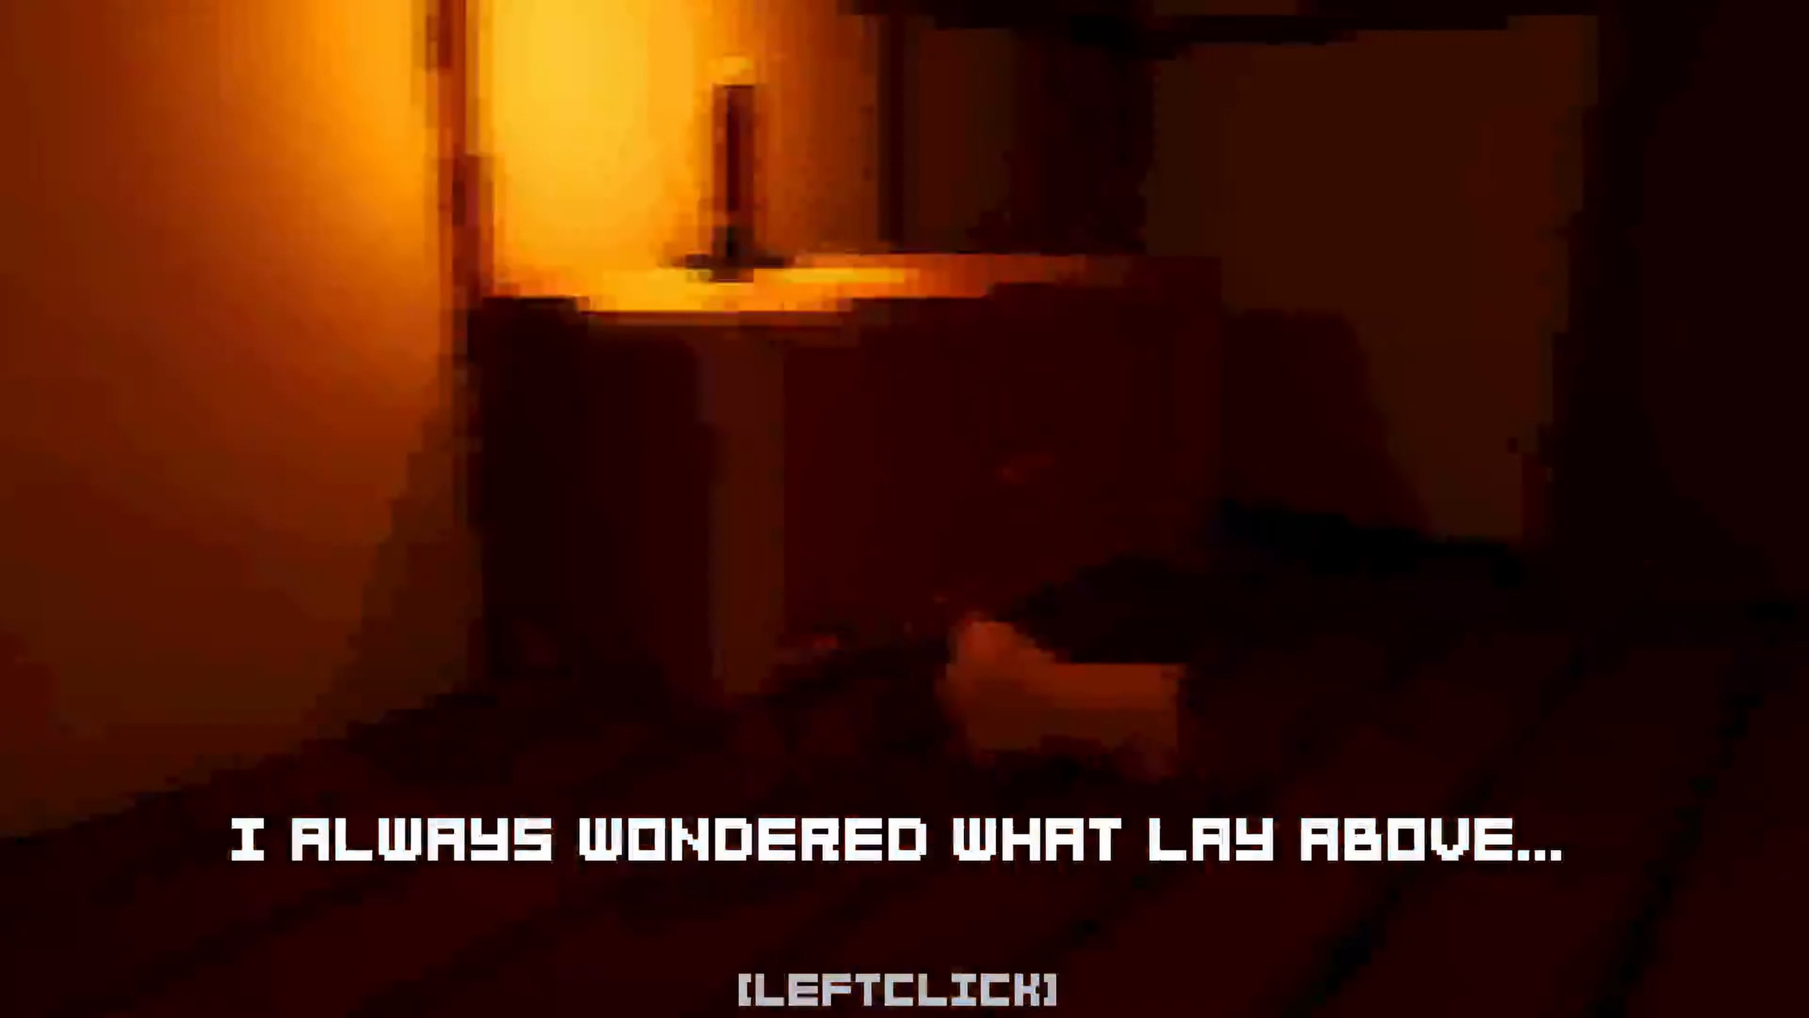
# Continue past the afterlife narration lines to roam the dim room by the candlelit dresser
pyautogui.click(904, 509)
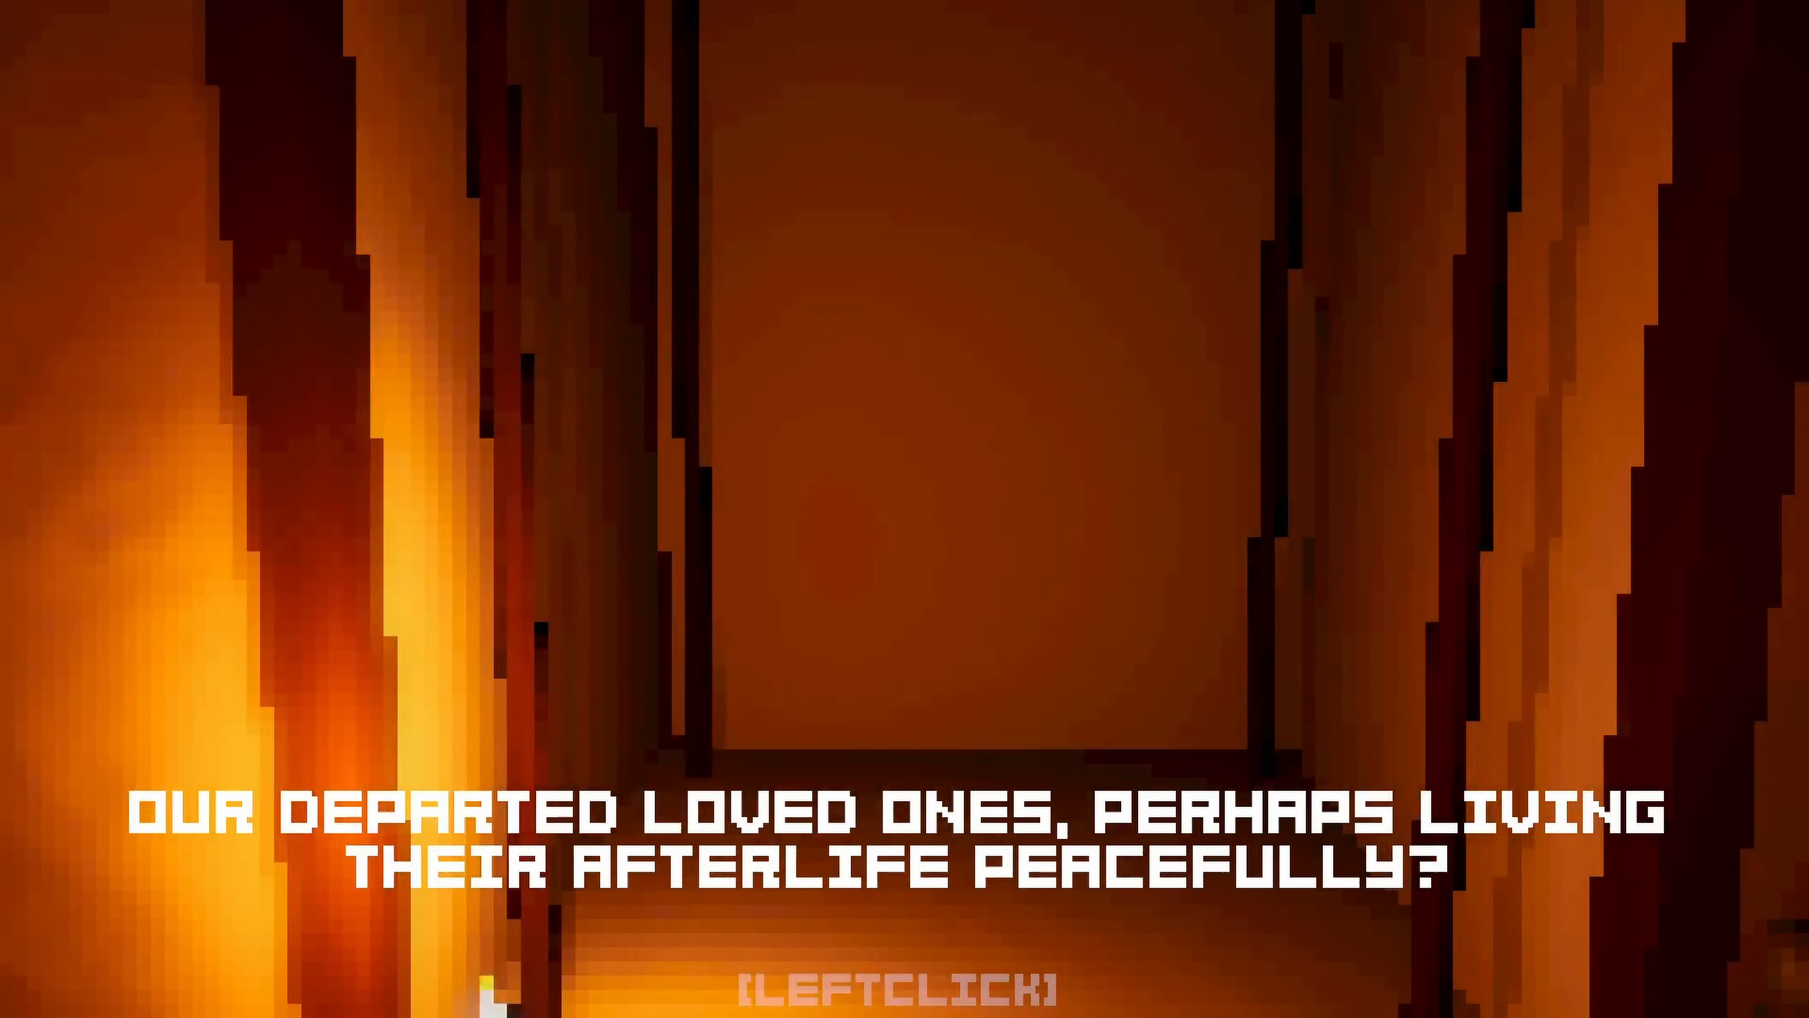
pyautogui.click(905, 990)
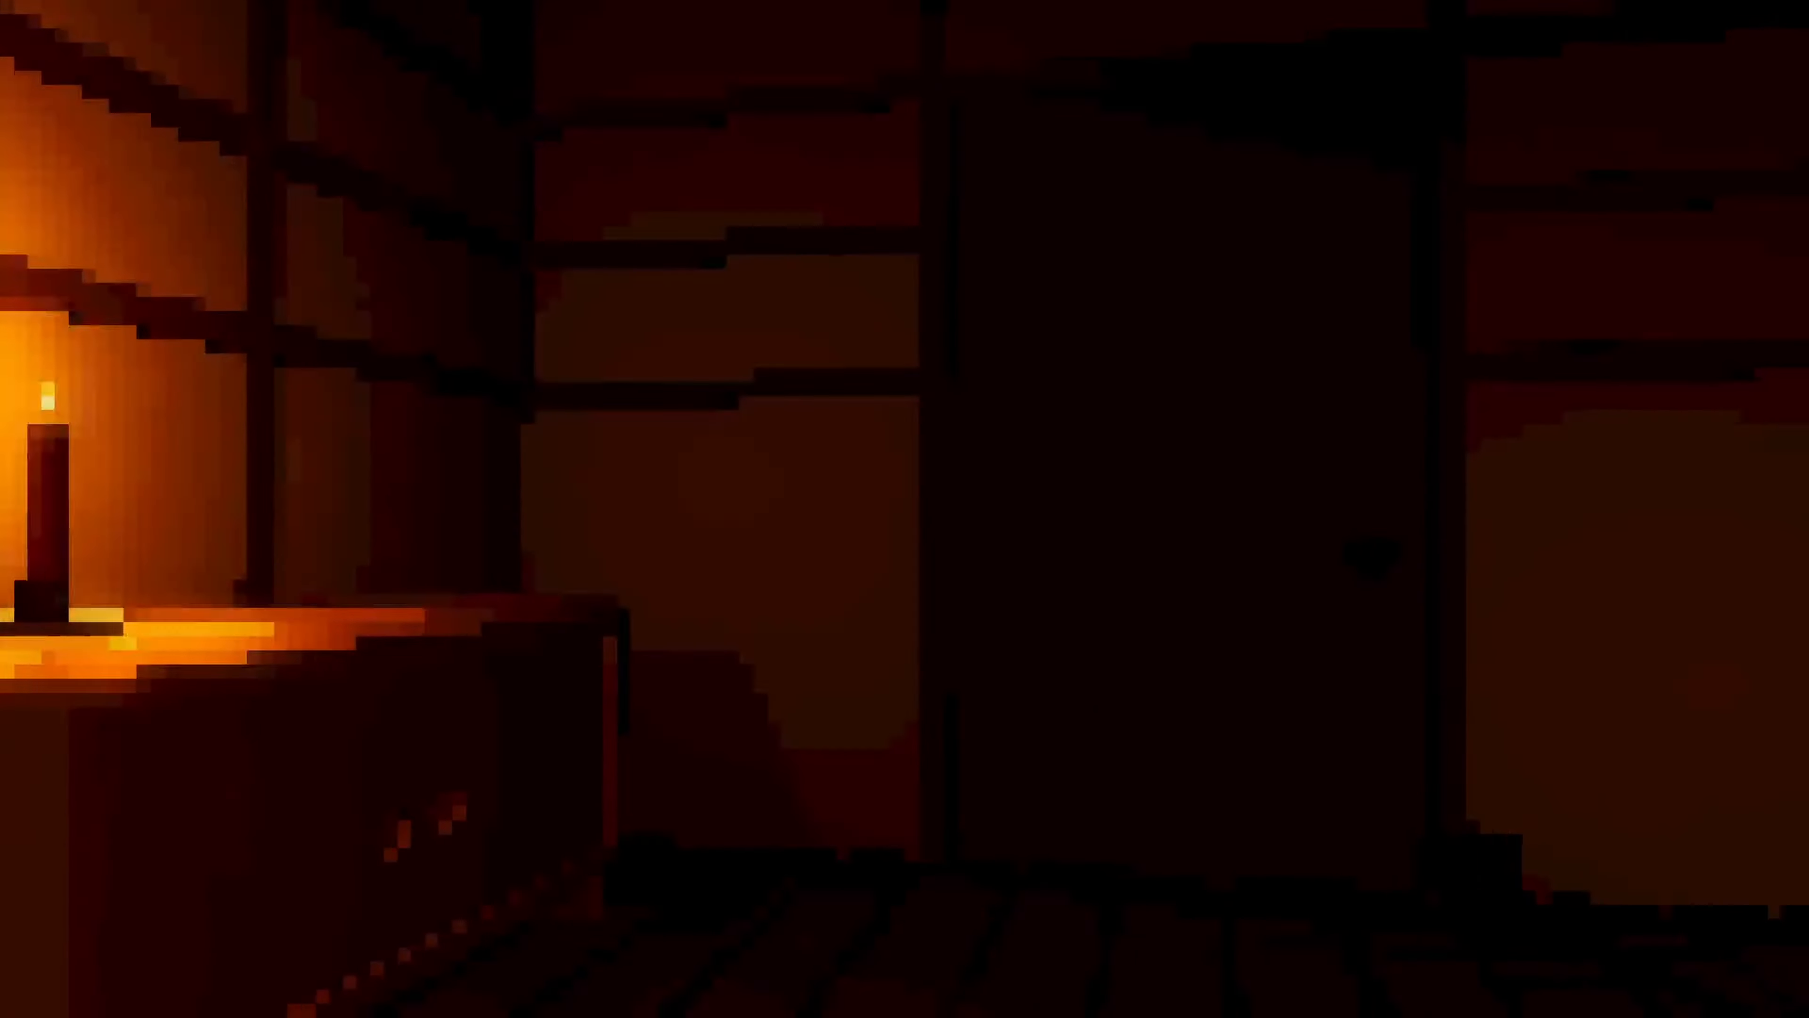
pyautogui.moveTo(904, 509)
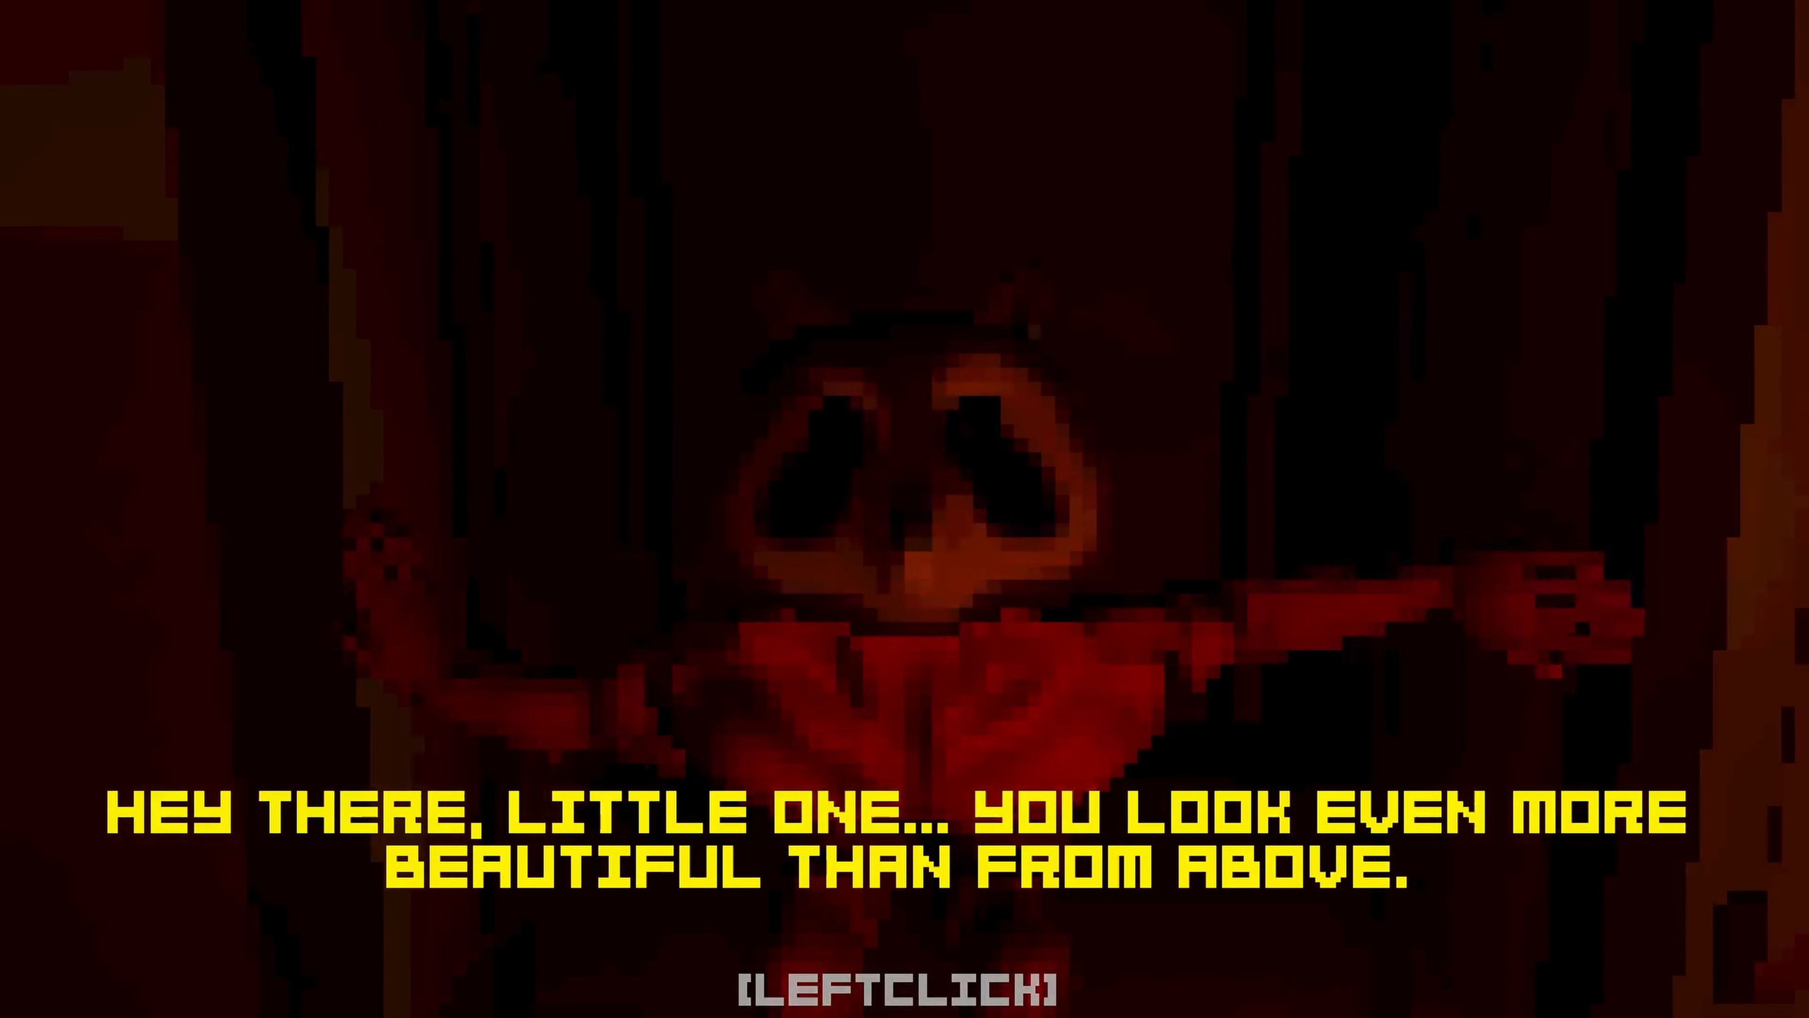
# Advance the raccoon's greeting and its reply about being hurt
pyautogui.click(905, 980)
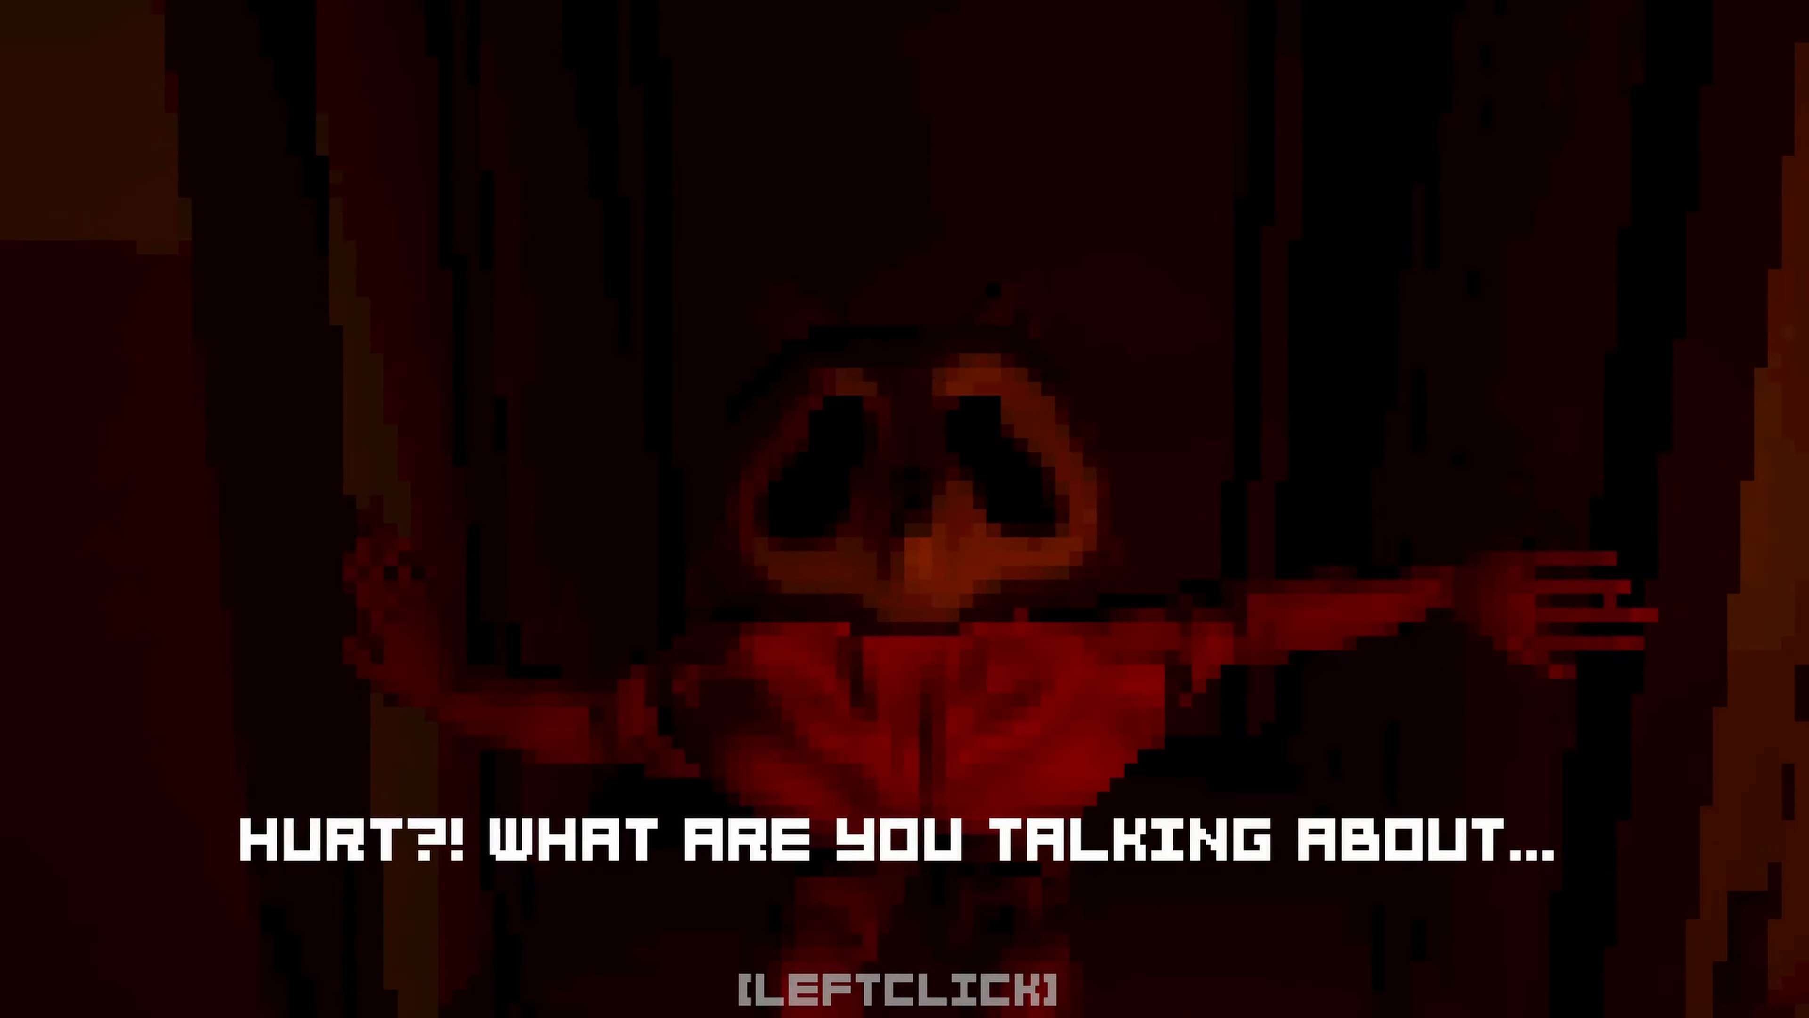
pyautogui.click(905, 987)
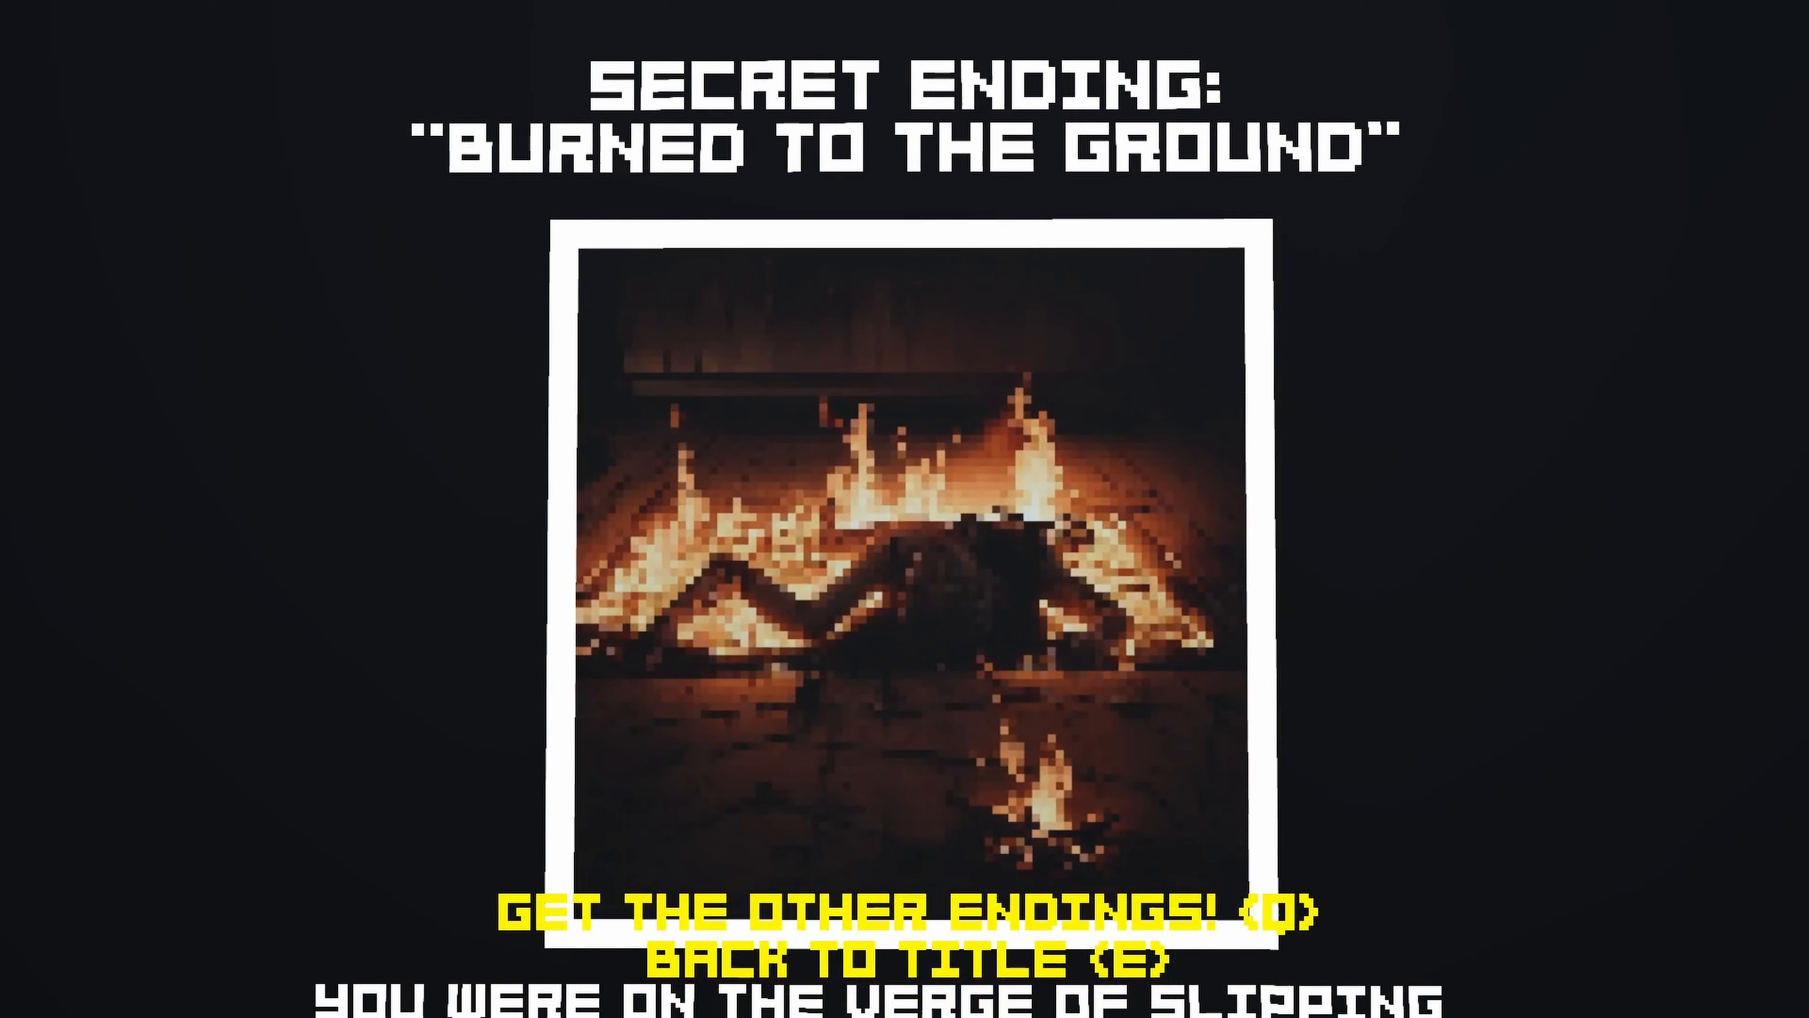
# Move on from Burned to the Ground with Q to reach Ending 3: Yum Yum
pyautogui.press('q')
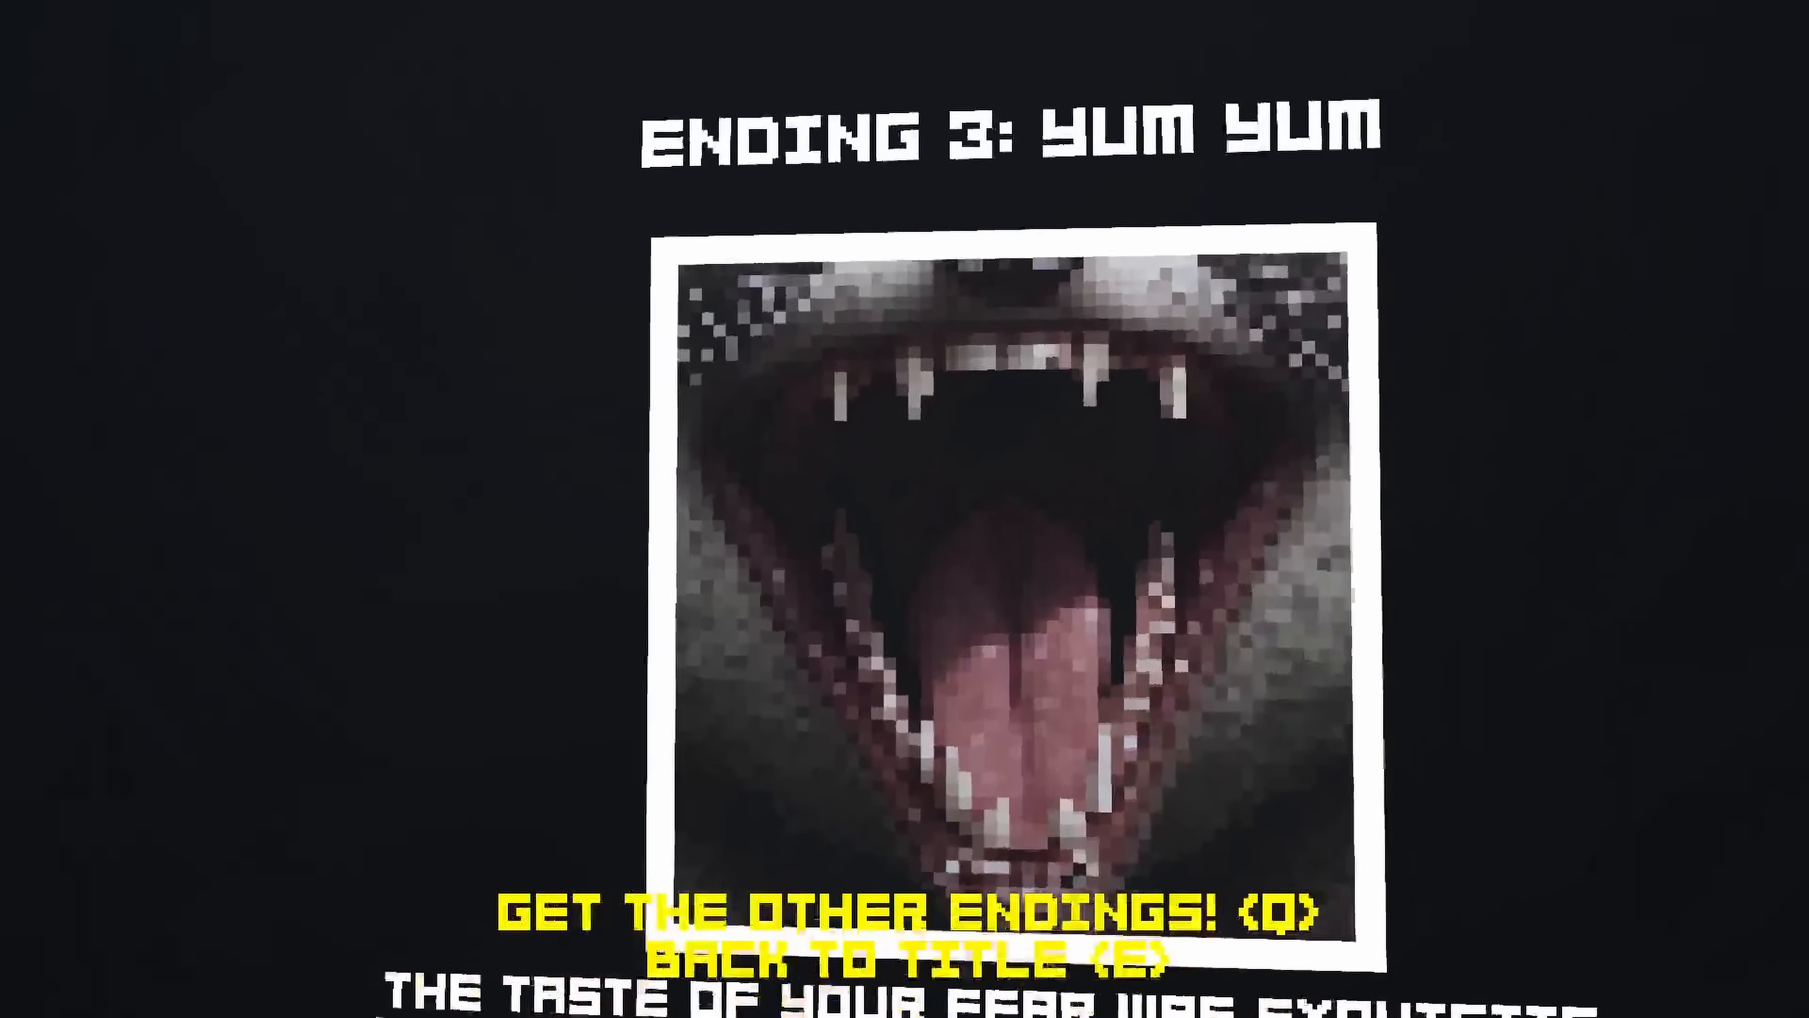